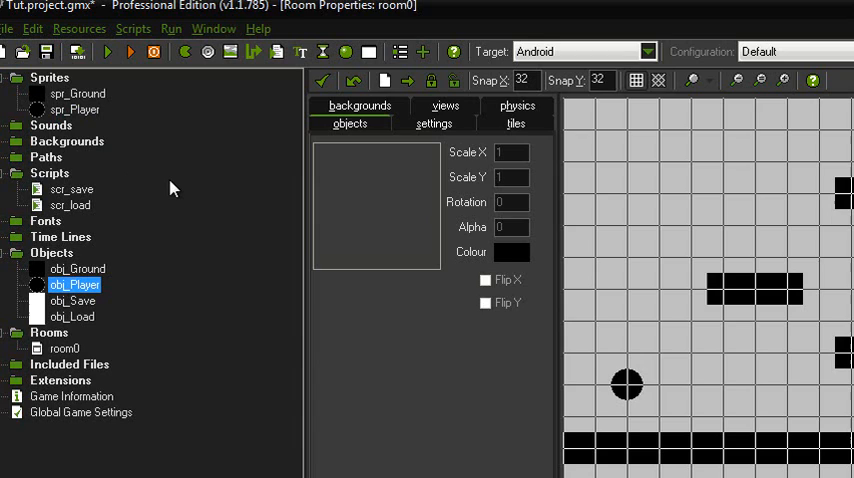
mouse_move(112, 207)
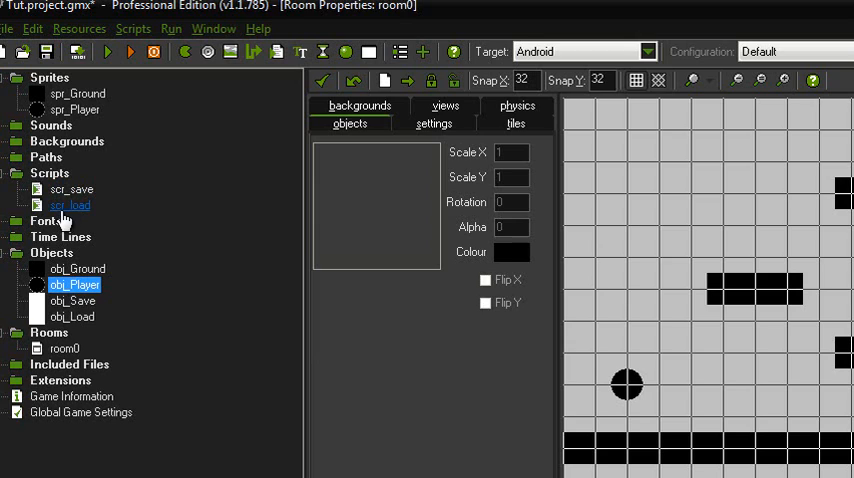
Browse the scr_save and scr_load scripts in the resource tree.
left_click(70, 189)
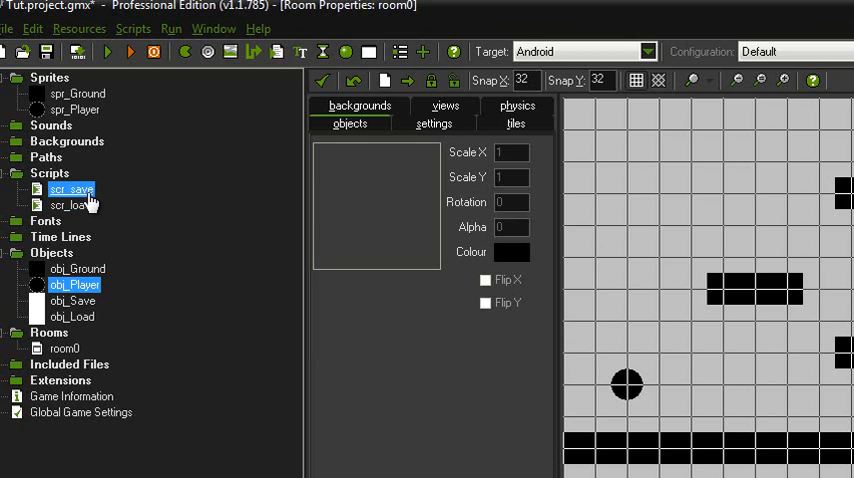
left_click(69, 205)
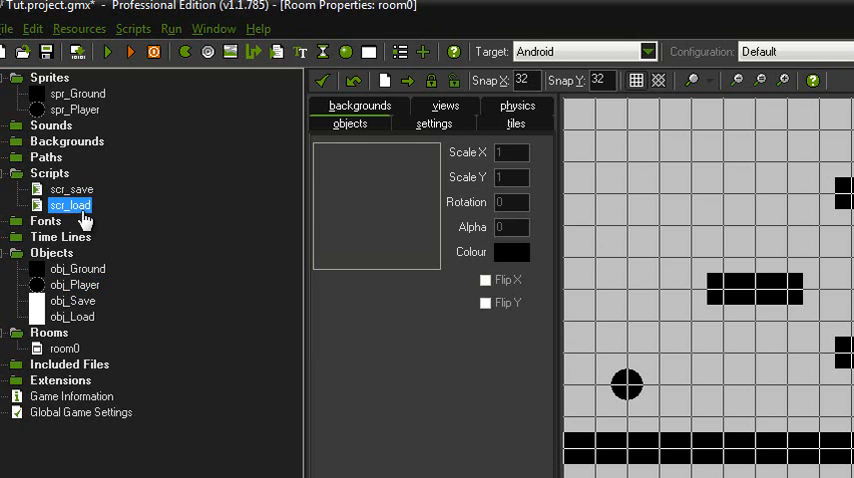
mouse_move(191, 315)
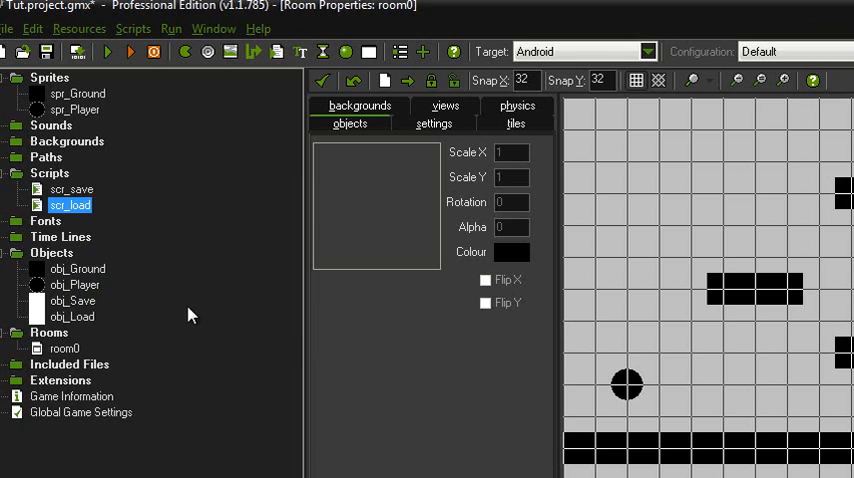
left_click(75, 285)
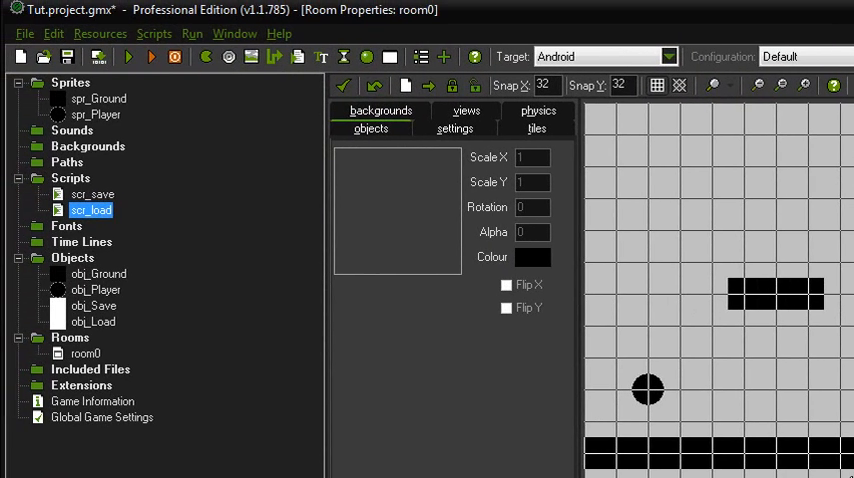
mouse_move(55, 266)
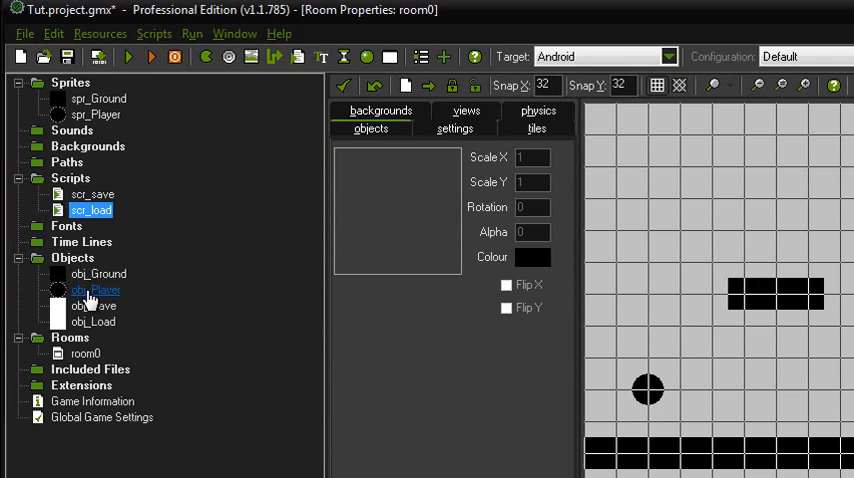
Review obj_Player's Create and Step code, which stores x/y globally and spawns save/load objects.
left_click(95, 290)
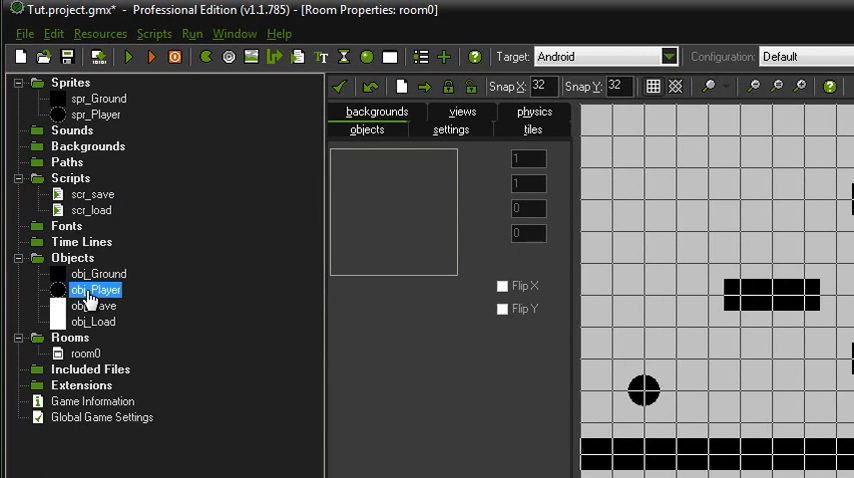
double_click(95, 290)
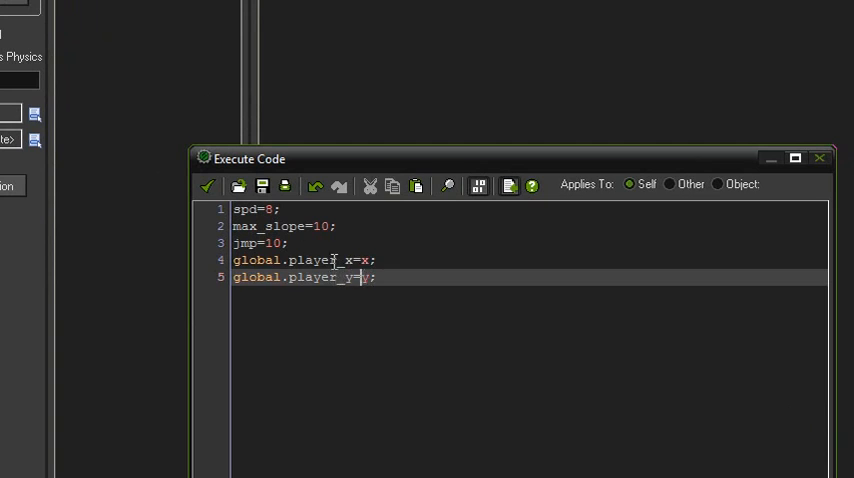
double_click(300, 278)
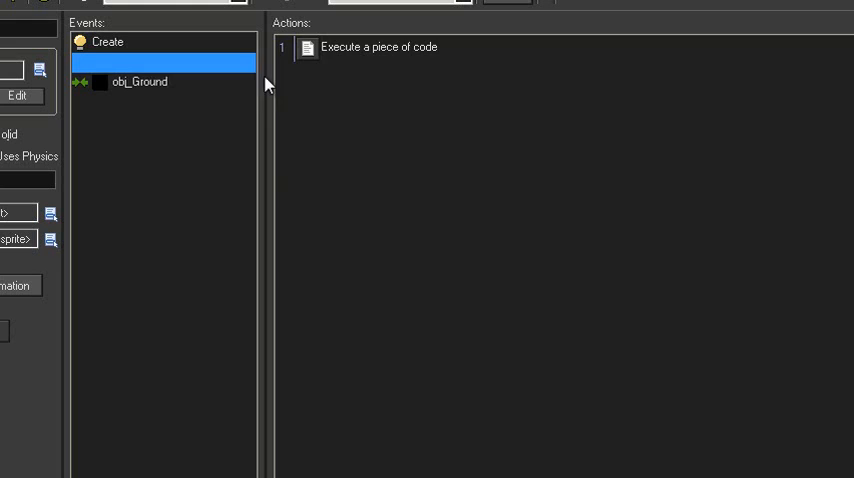
double_click(378, 47)
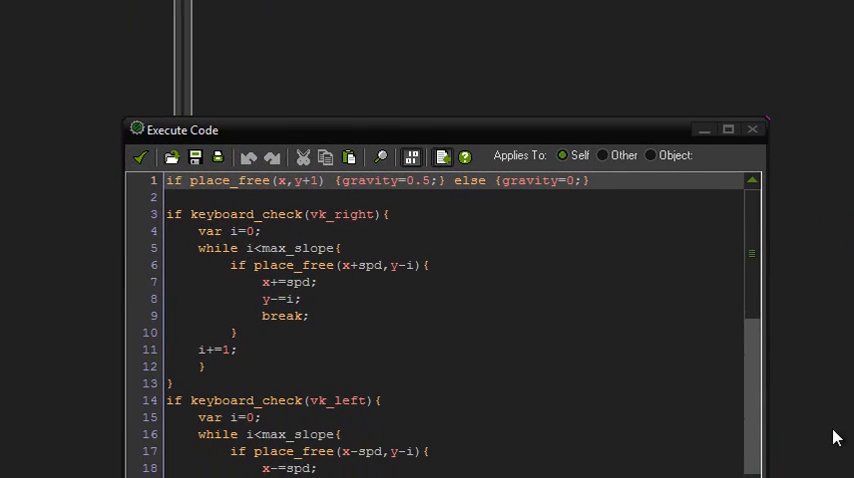
scroll("down", 3)
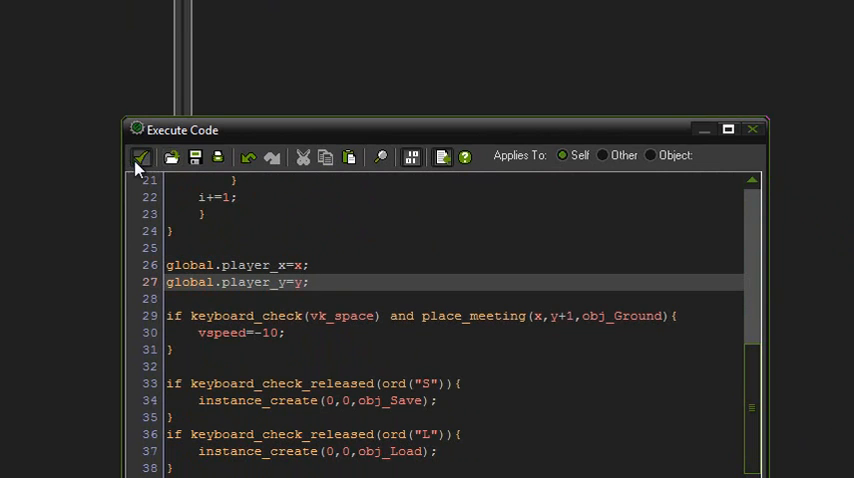
left_click(140, 156)
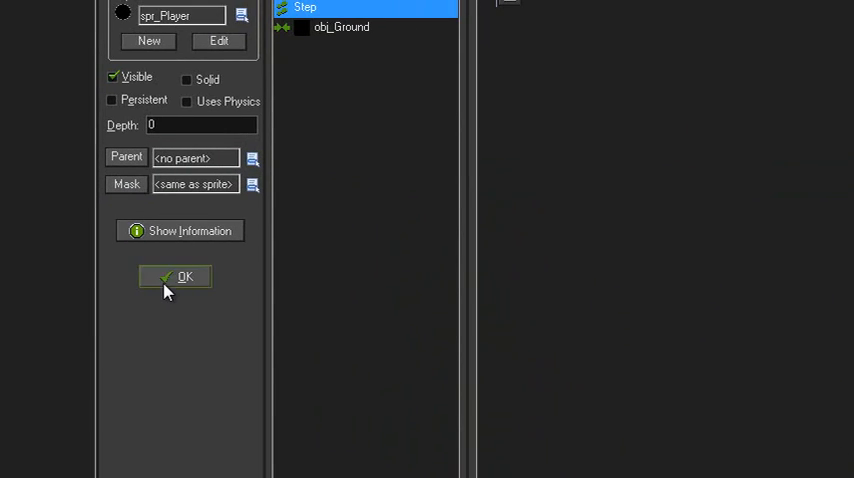
left_click(174, 277)
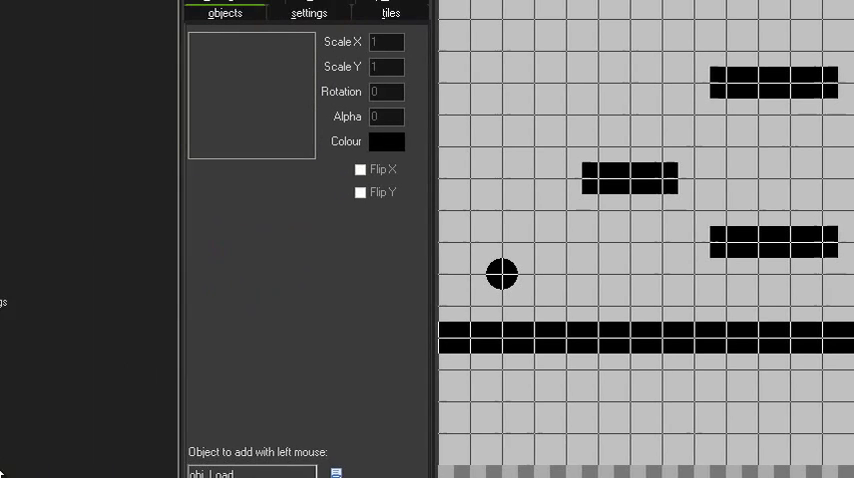
double_click(67, 178)
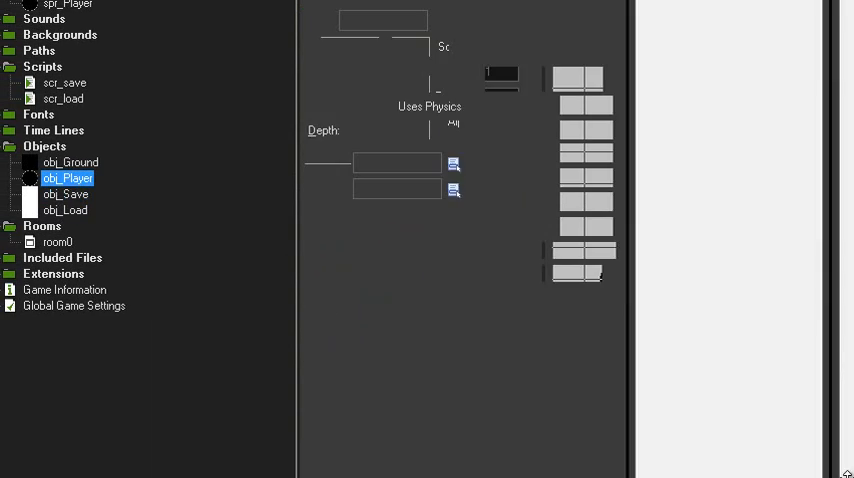
double_click(67, 178)
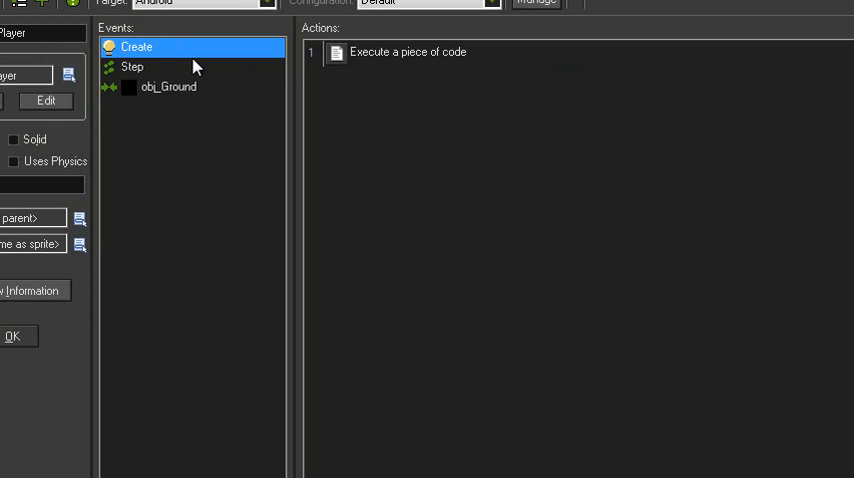
left_click(131, 66)
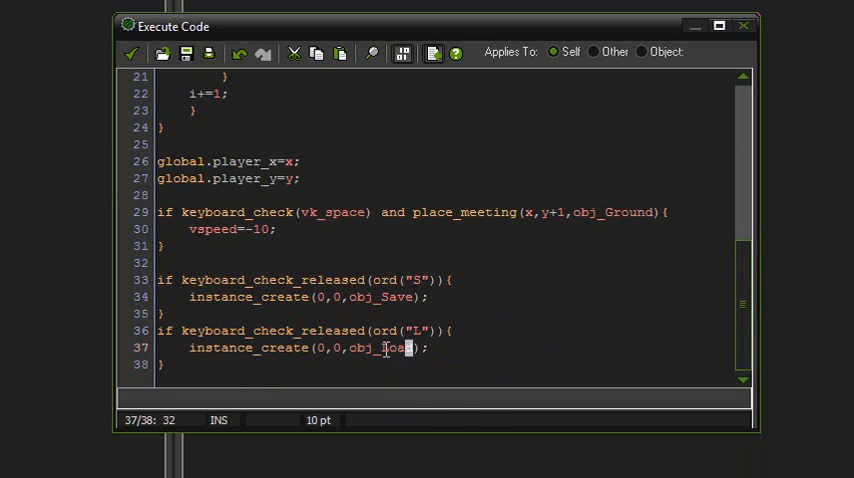
left_click(356, 280)
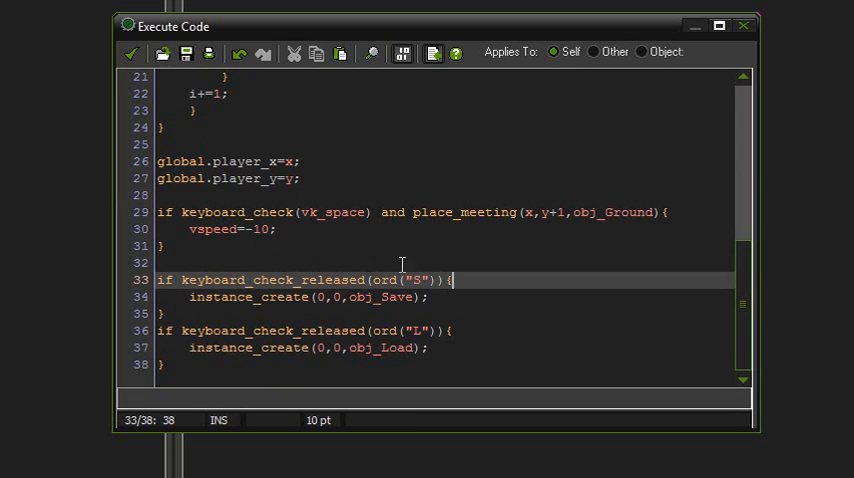
mouse_move(306, 202)
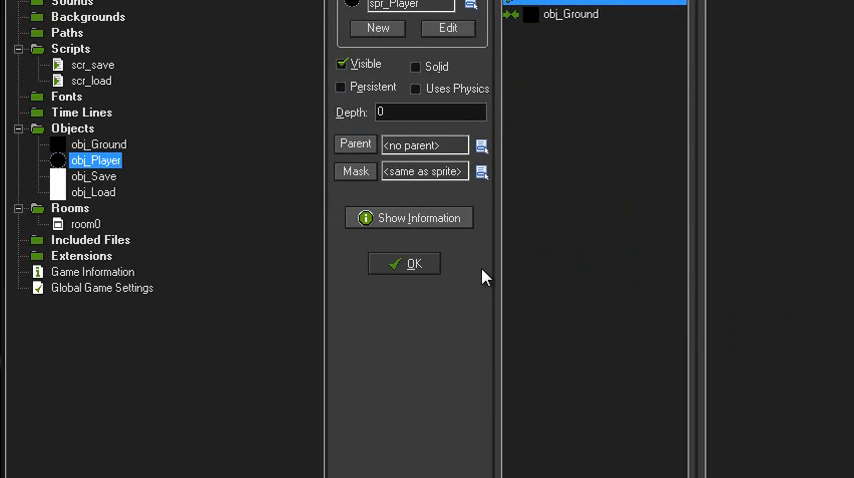
Close obj_Player and open obj_Save's Create event Execute Code action.
left_click(404, 263)
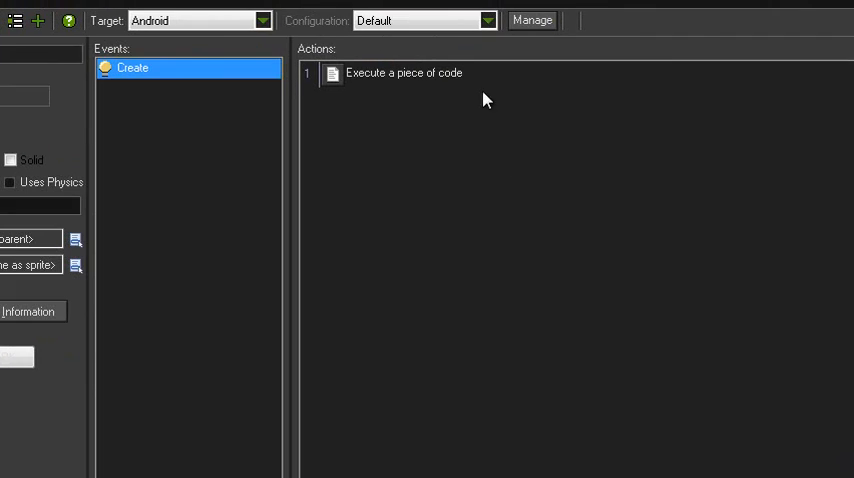
double_click(404, 73)
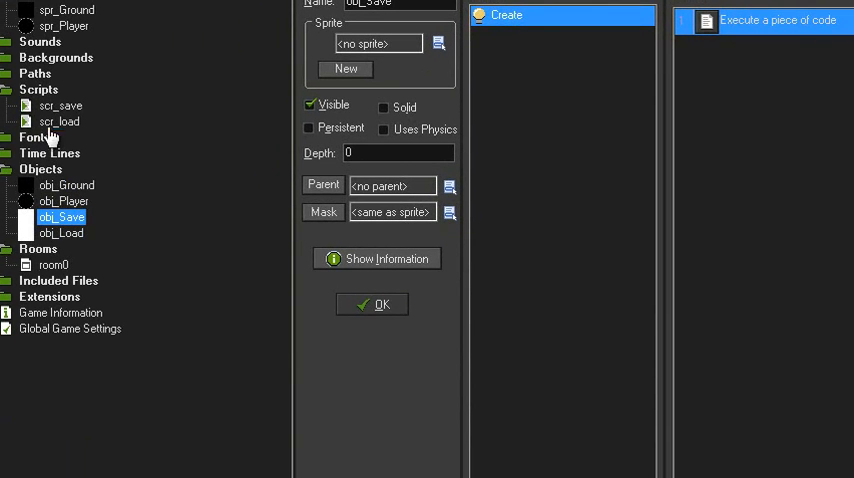
Open scr_save and inspect its ini_open(argument0) line.
double_click(60, 105)
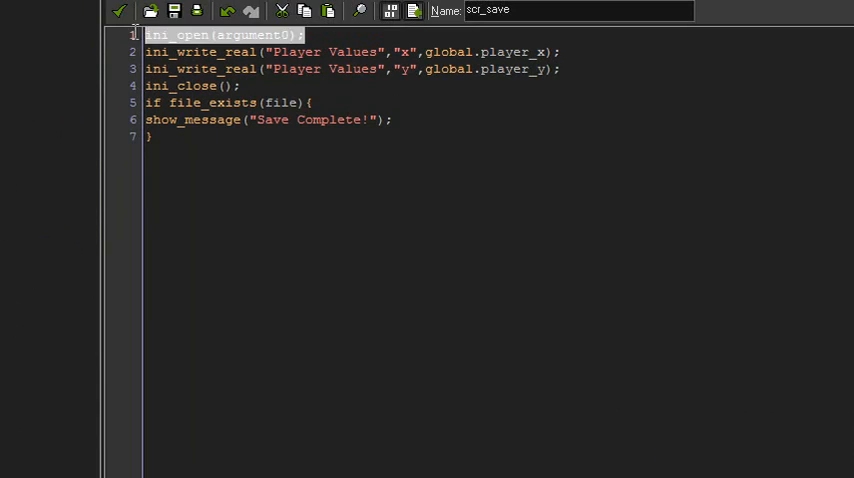
left_click(243, 35)
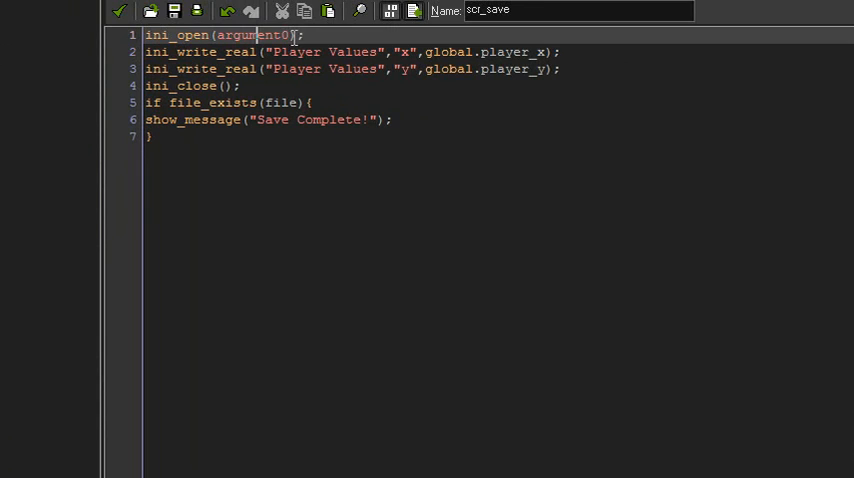
double_click(250, 34)
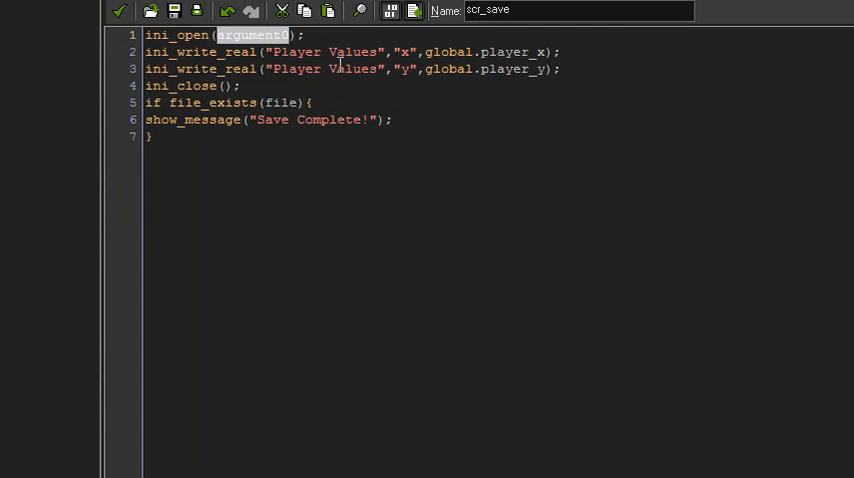
left_click(344, 69)
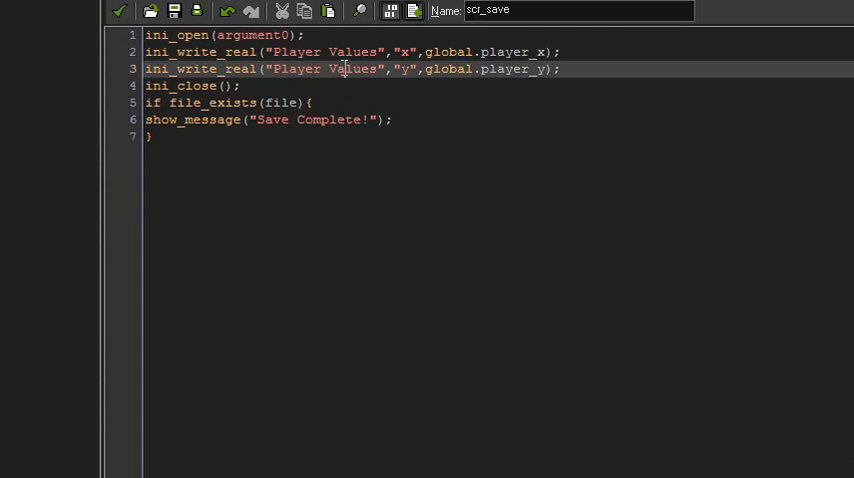
double_click(245, 35)
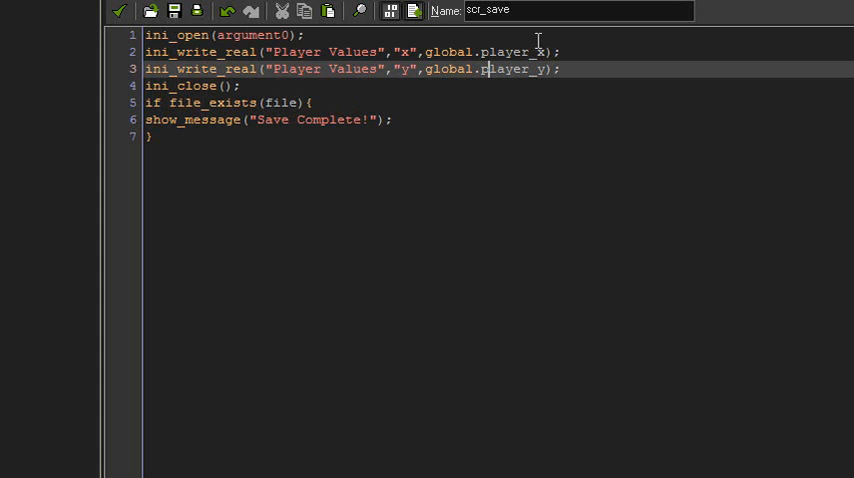
double_click(508, 52)
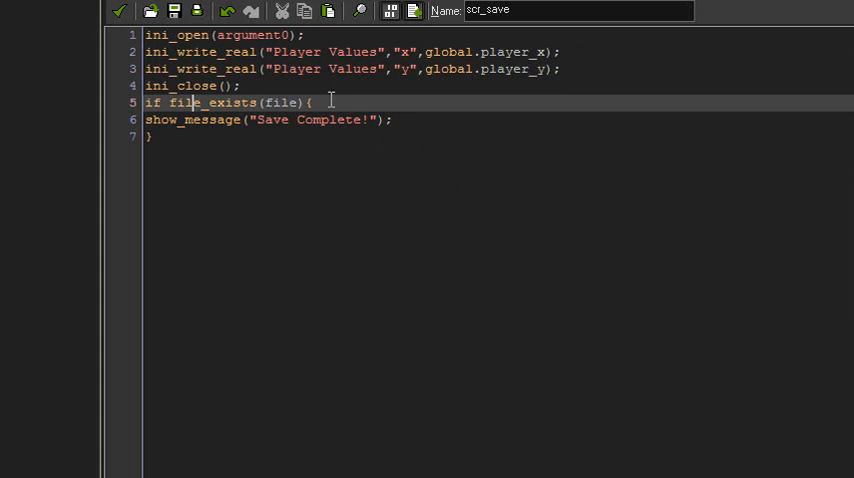
mouse_move(387, 120)
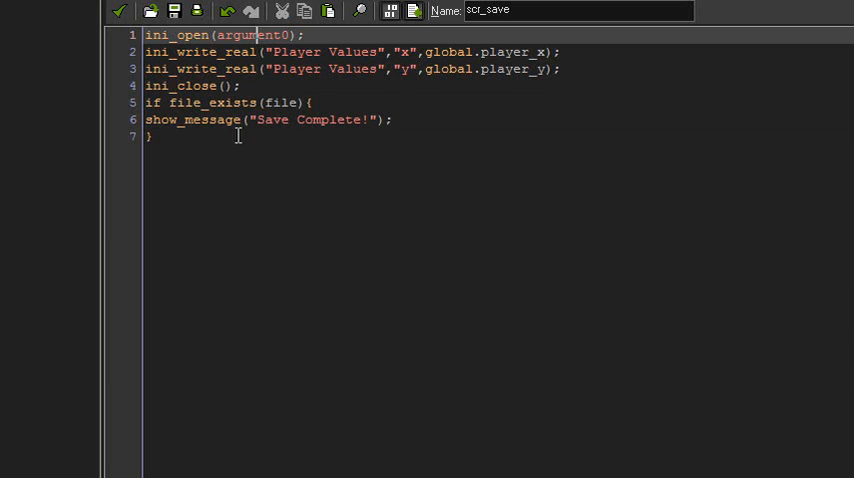
mouse_move(290, 104)
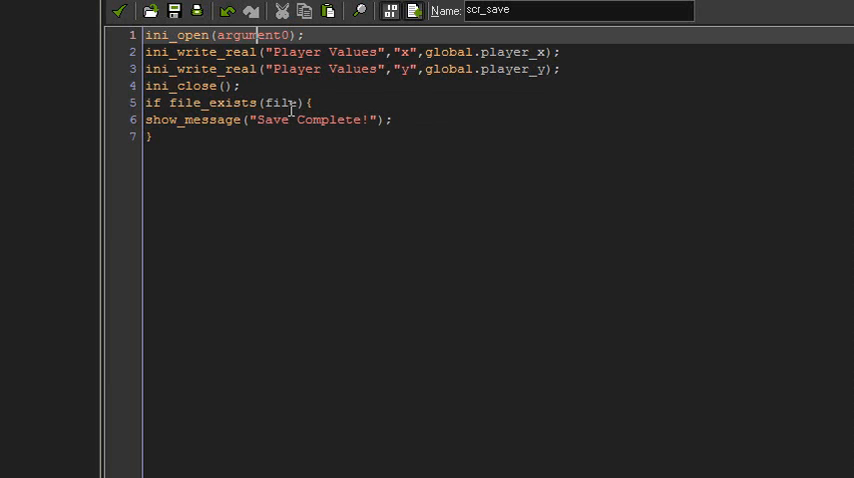
Replace 'file' in the file_exists check with argument0.
double_click(285, 103)
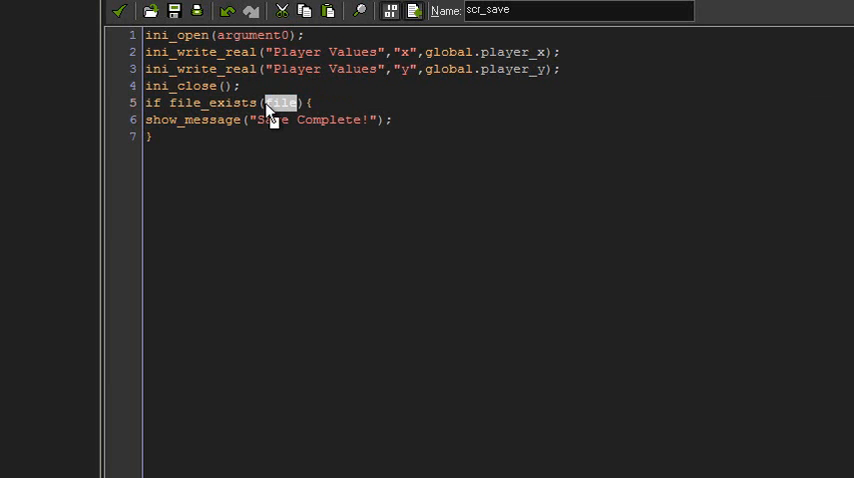
type("argument")
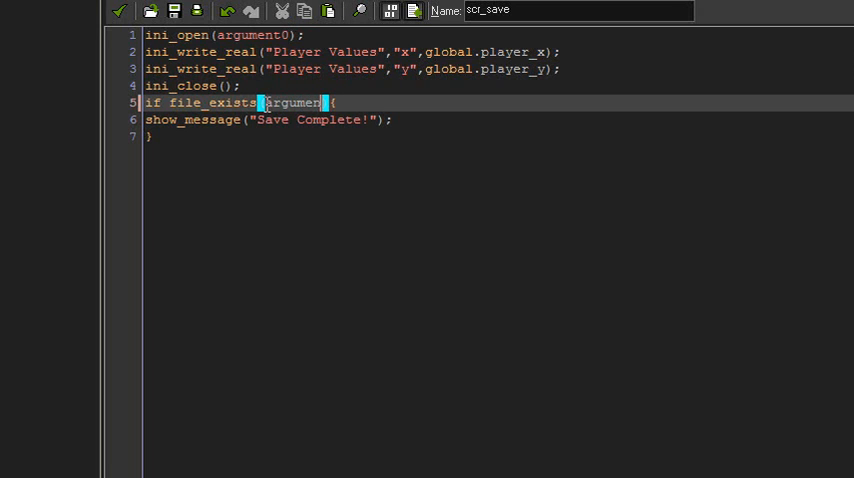
type("t0")
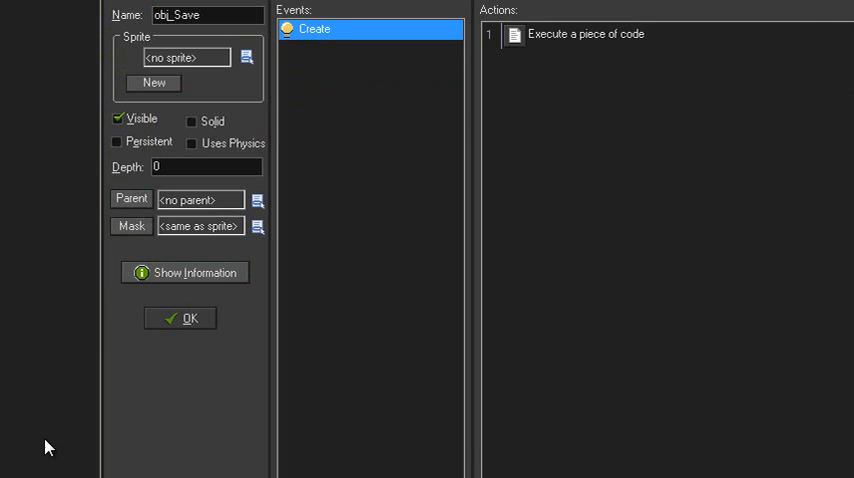
double_click(585, 34)
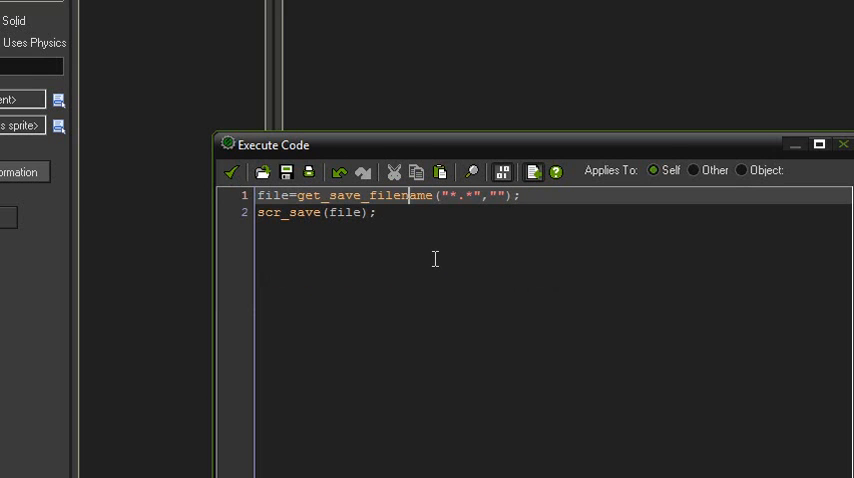
mouse_move(367, 275)
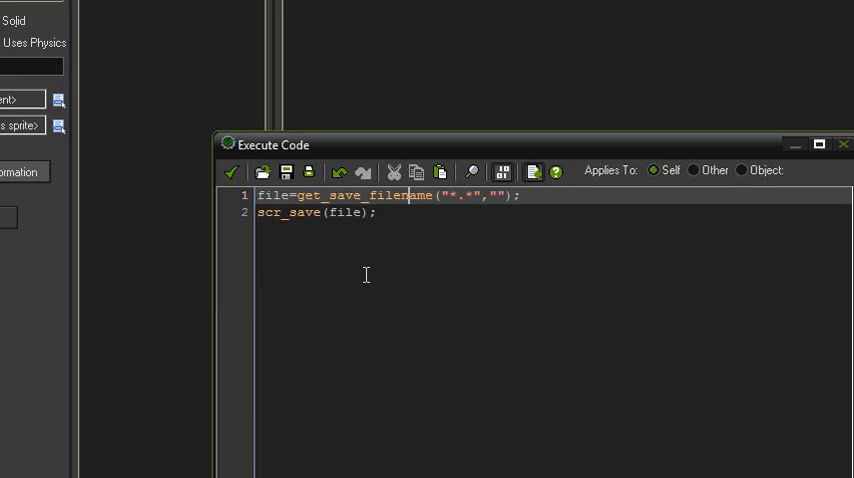
double_click(351, 212)
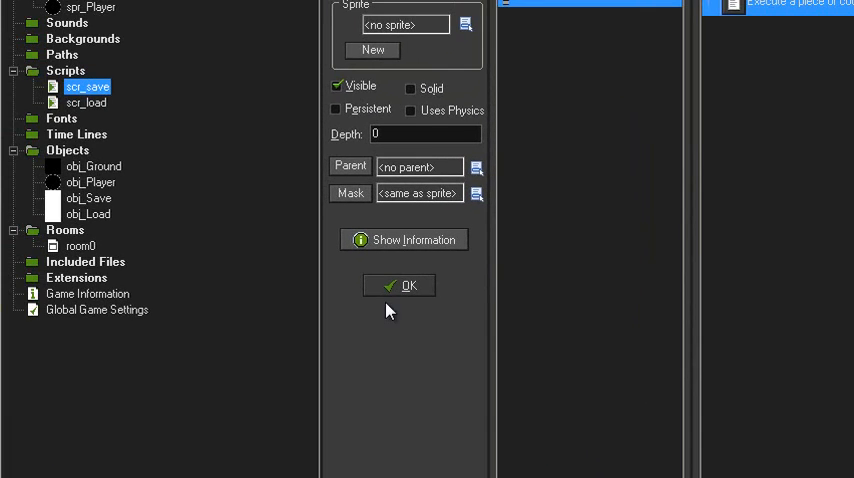
Close obj_Save, then review obj_Load's Create code that calls scr_load if the file exists.
left_click(399, 285)
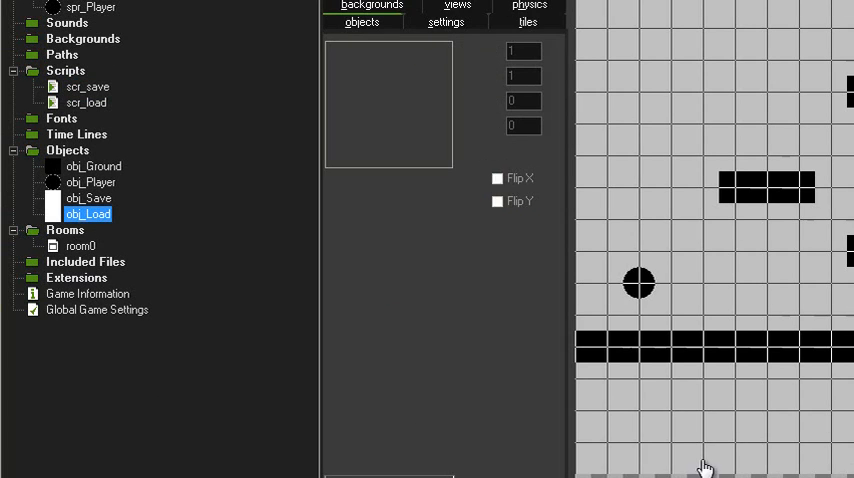
double_click(88, 214)
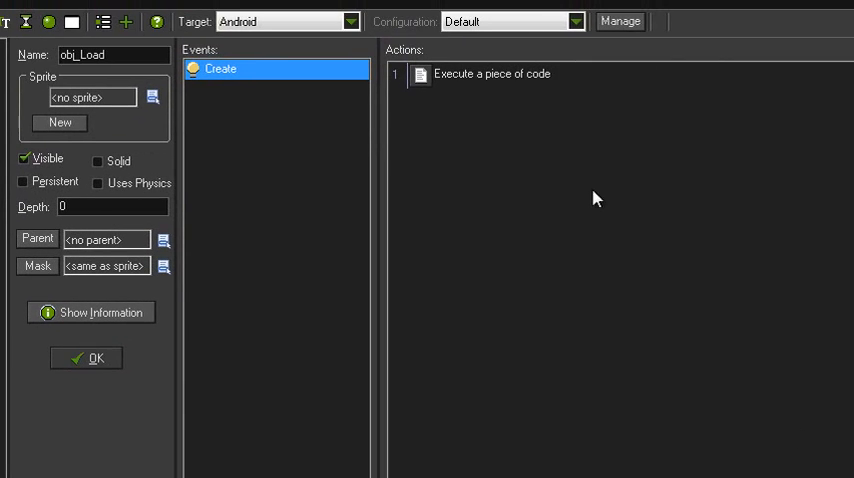
double_click(492, 73)
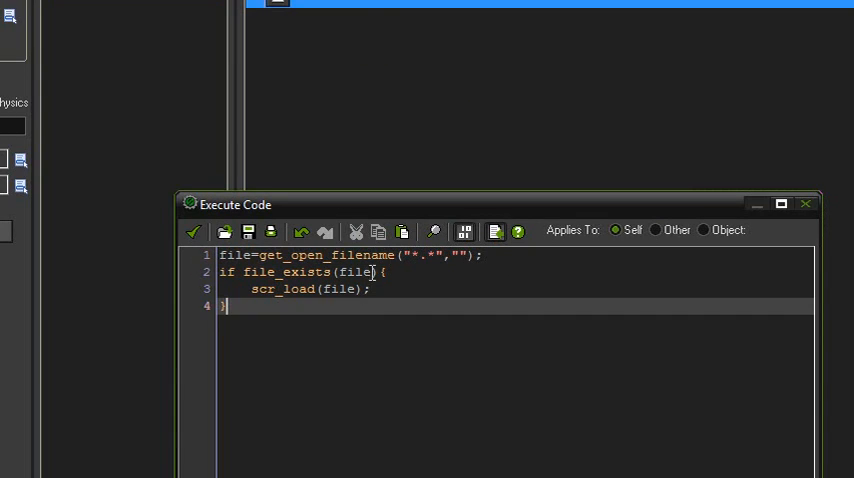
double_click(295, 272)
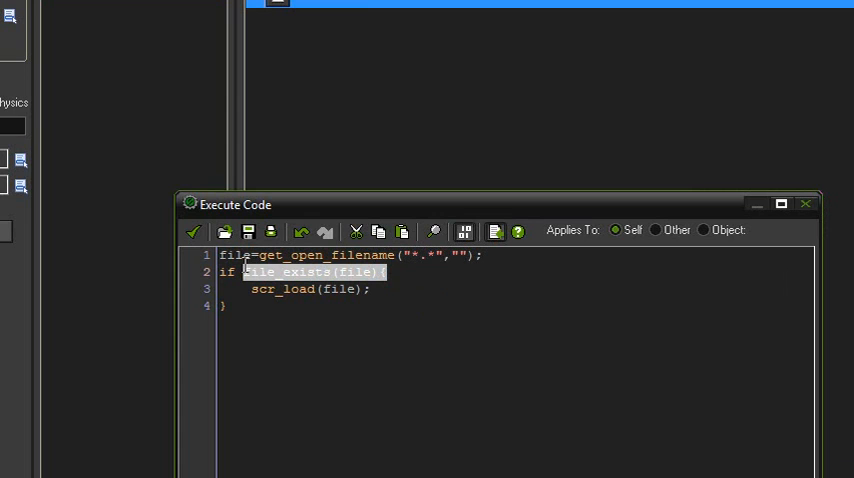
left_click(349, 272)
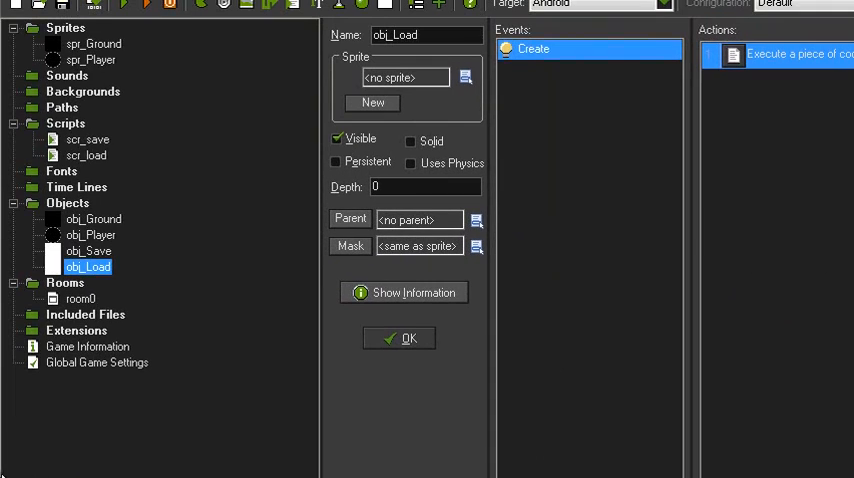
View scr_load reading x and y from Player Values, then close obj_Load's properties.
double_click(85, 156)
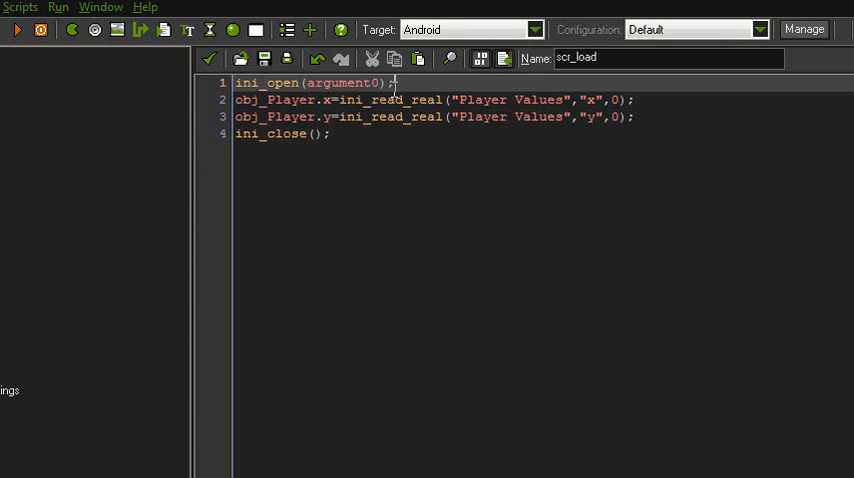
left_click(296, 99)
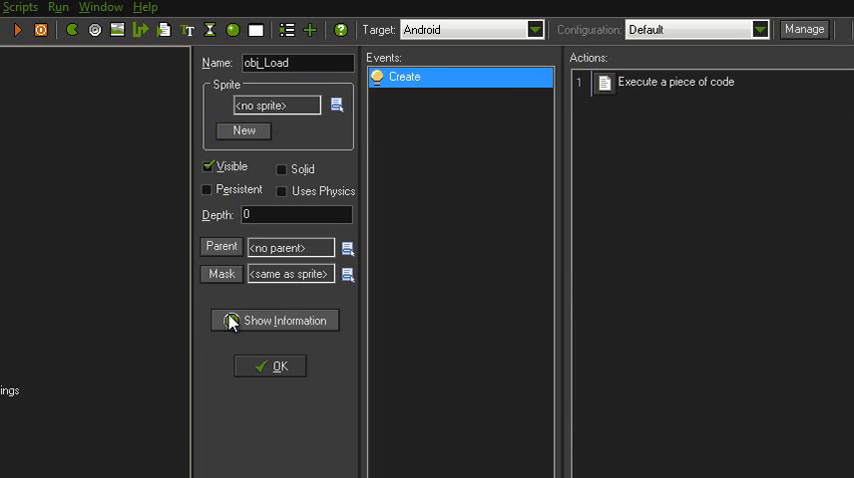
left_click(270, 366)
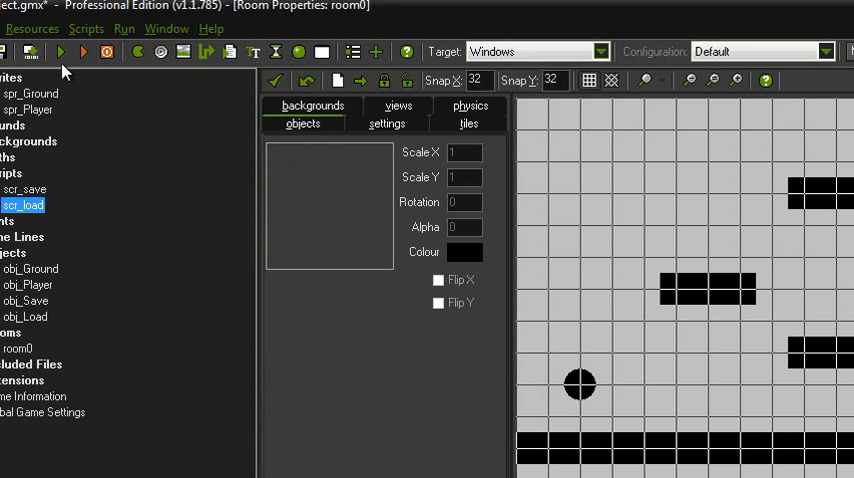
Run the platformer game.
left_click(302, 123)
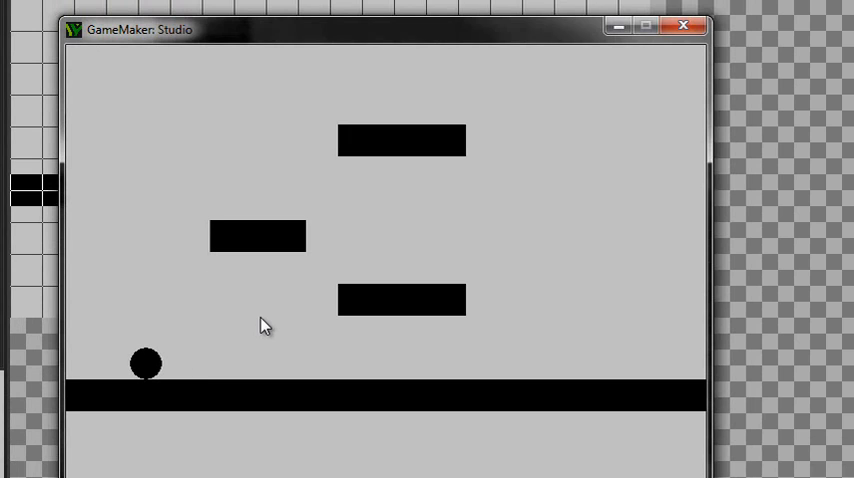
mouse_move(473, 38)
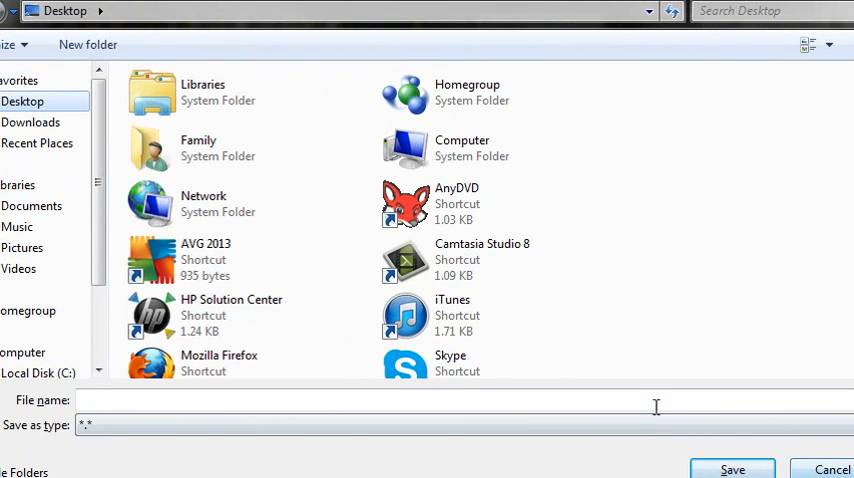
Save the position as 'save' on the Desktop, dismiss 'Save Complete!', and close the game.
type("save")
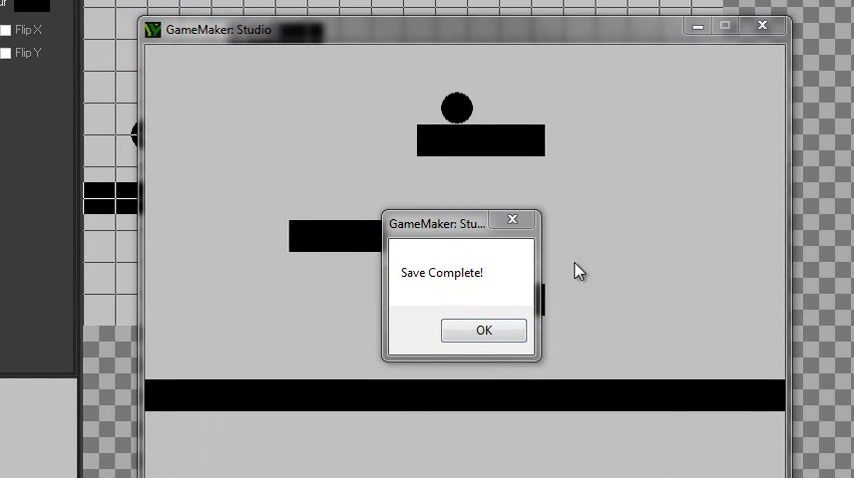
left_click(483, 330)
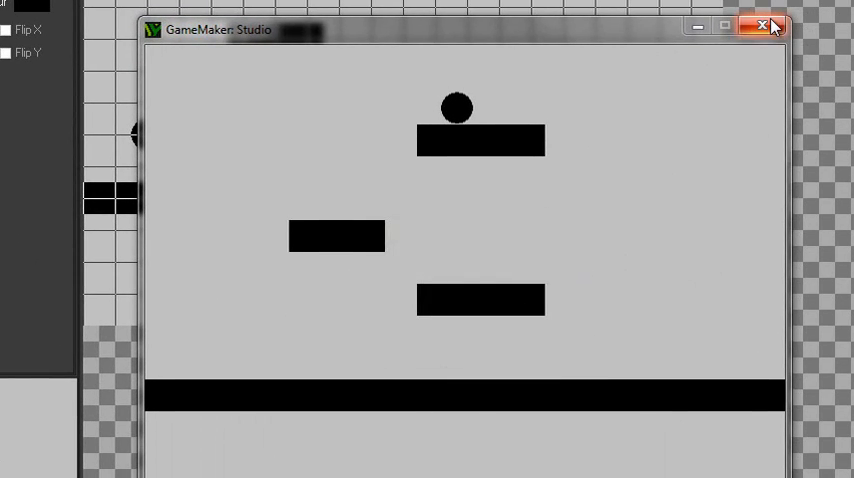
left_click(762, 26)
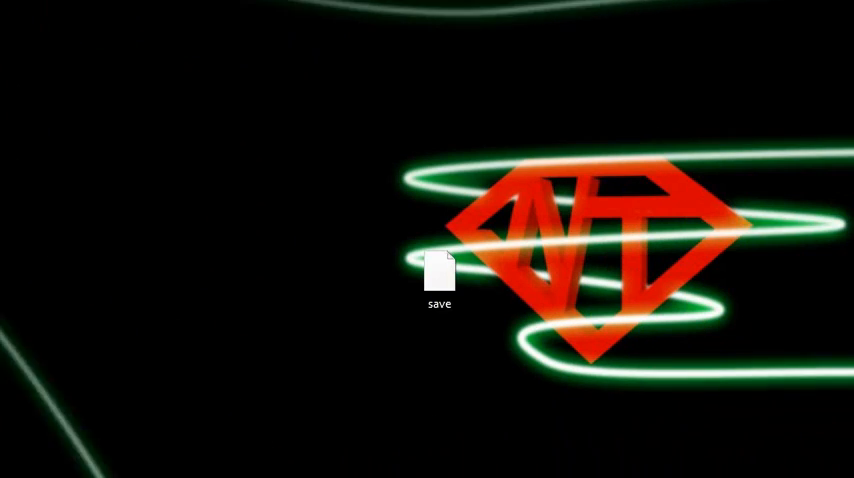
Open the Desktop 'save' file with Notepad to see Player Values x=312, y=63.5.
right_click(438, 270)
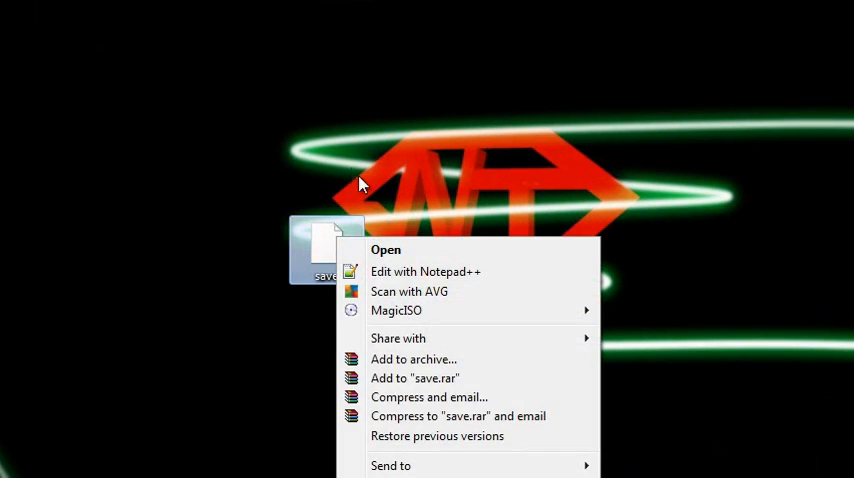
left_click(385, 249)
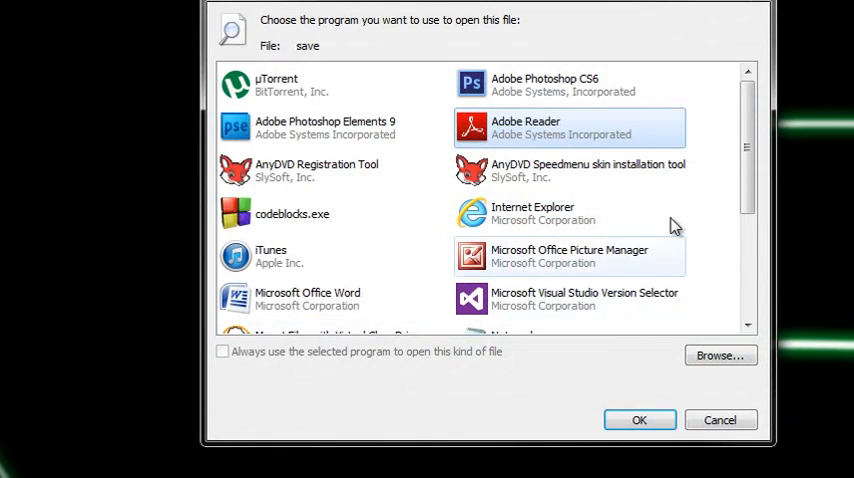
scroll("down", 3)
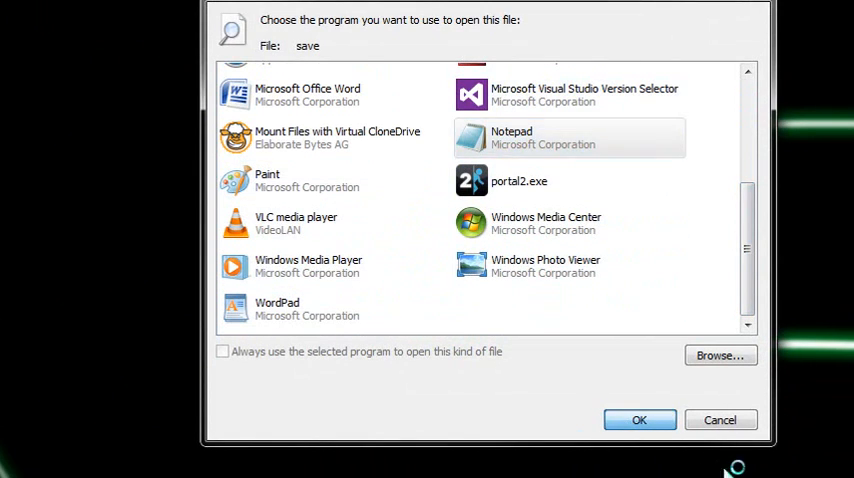
left_click(639, 419)
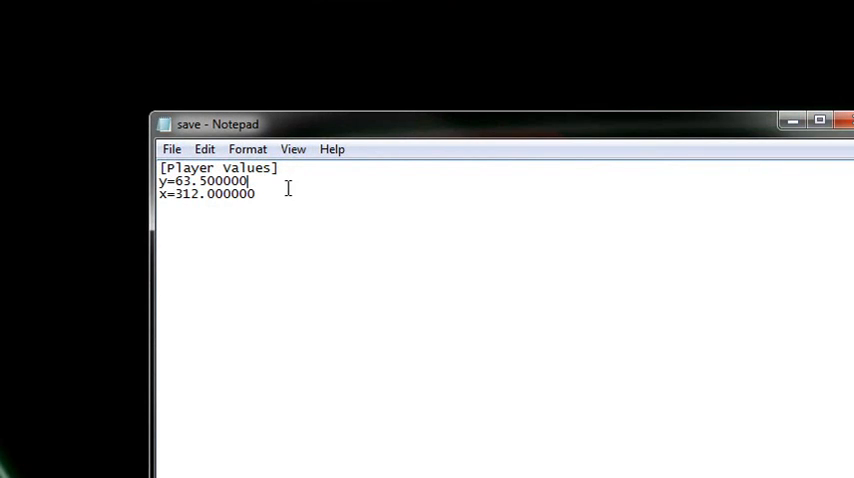
left_click_drag(160, 181, 254, 195)
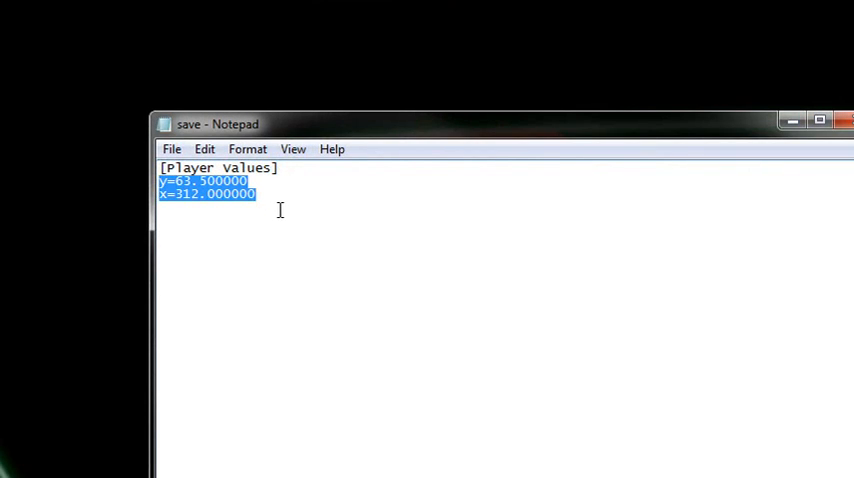
left_click(687, 199)
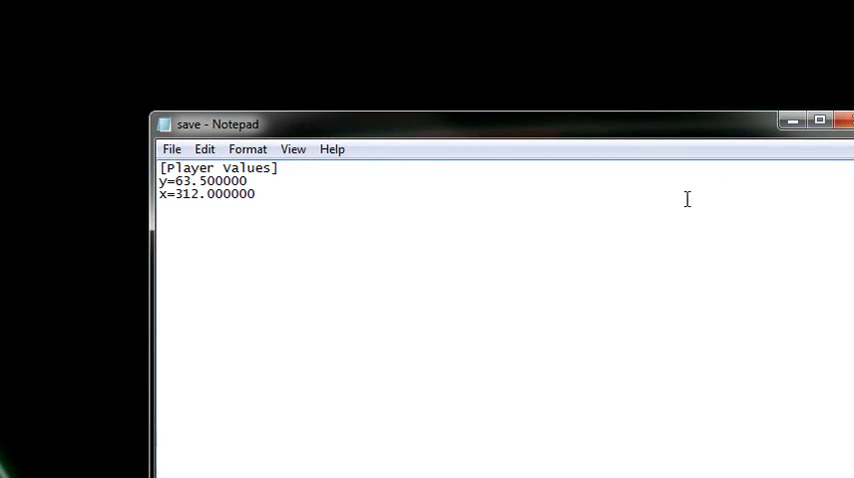